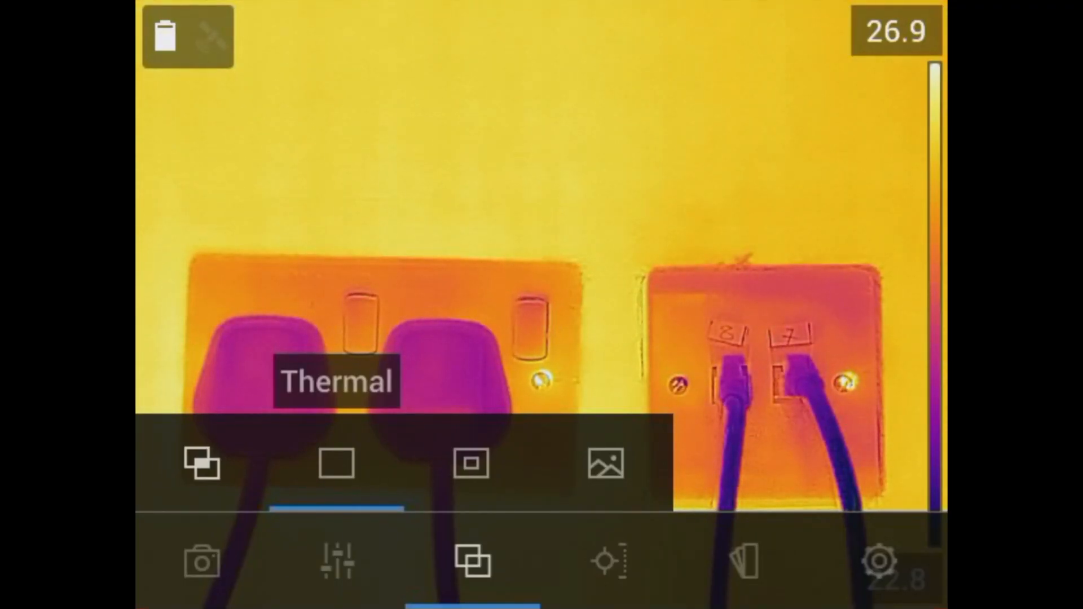
Step: Show the thermal image as a picture-in-picture inset over the visual photo of the sockets
left_click(471, 463)
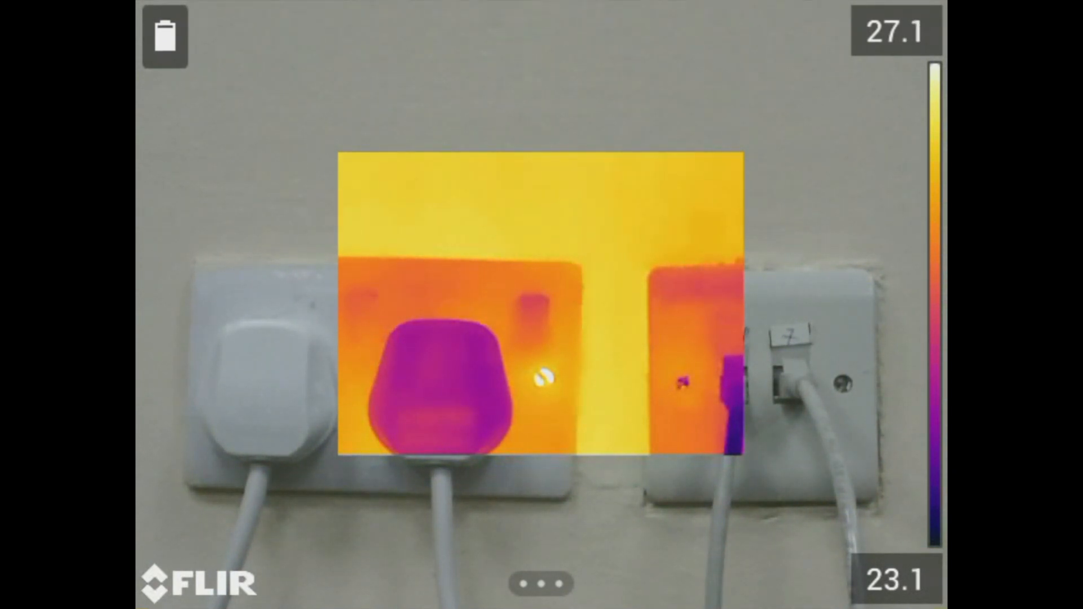
left_click(541, 583)
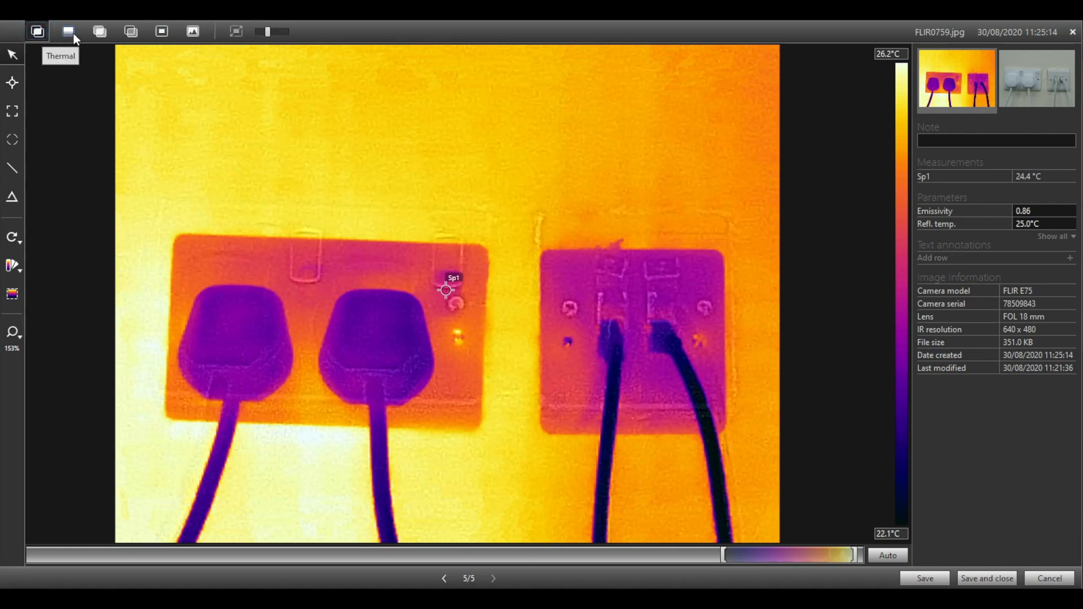
Step: Display the saved socket image in FLIR Tools as a full thermal picture
left_click(68, 32)
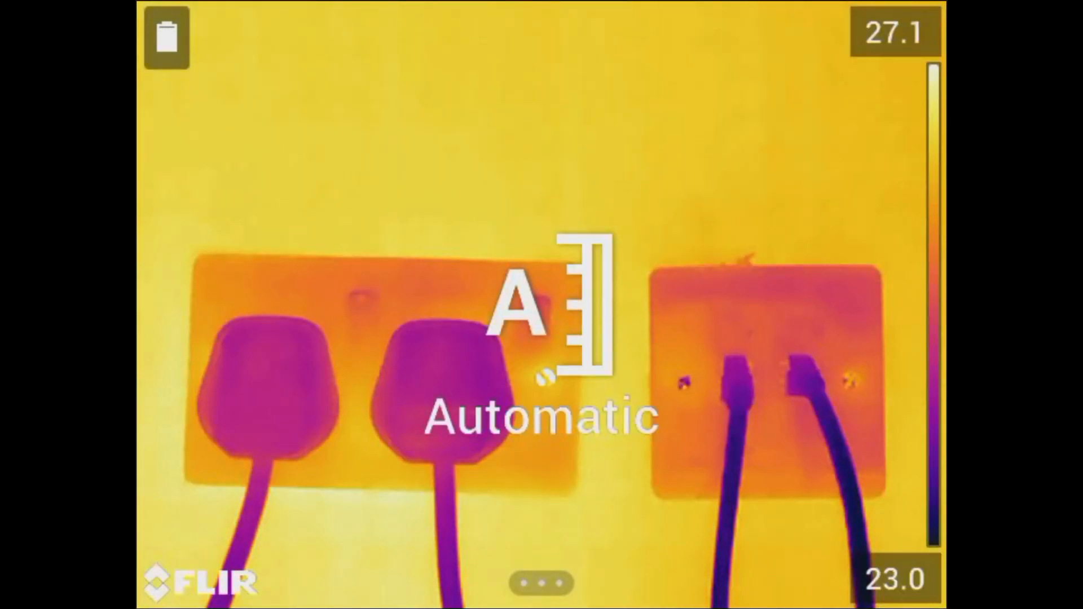
Step: Let the camera set the temperature scale automatically (23.0 to 27.1 °C span)
left_click(551, 304)
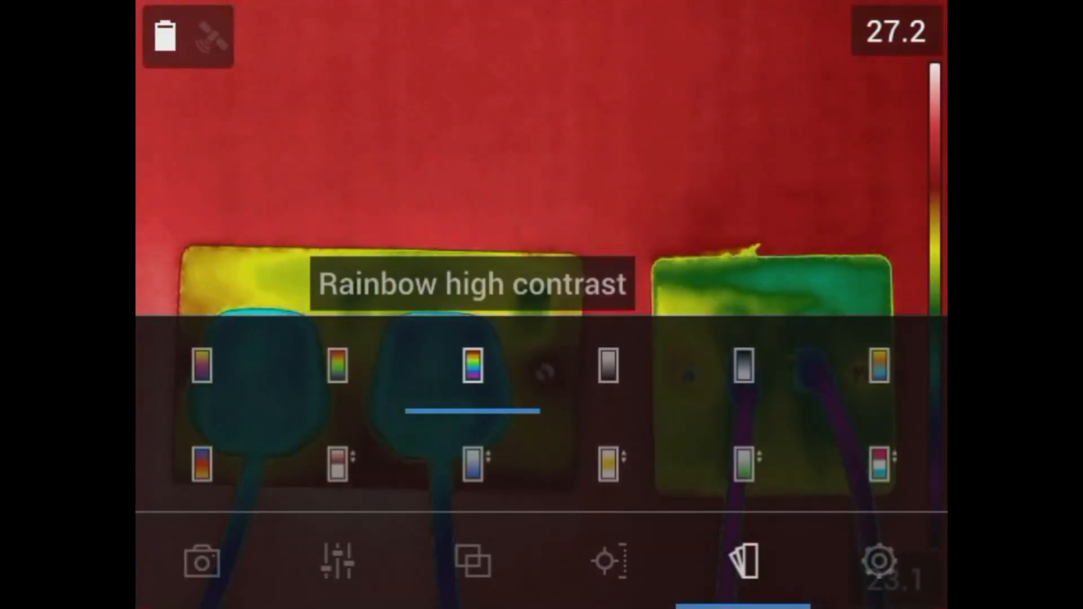
Step: Try the Rainbow high contrast, Arctic and Iron palettes on the live image
left_click(879, 365)
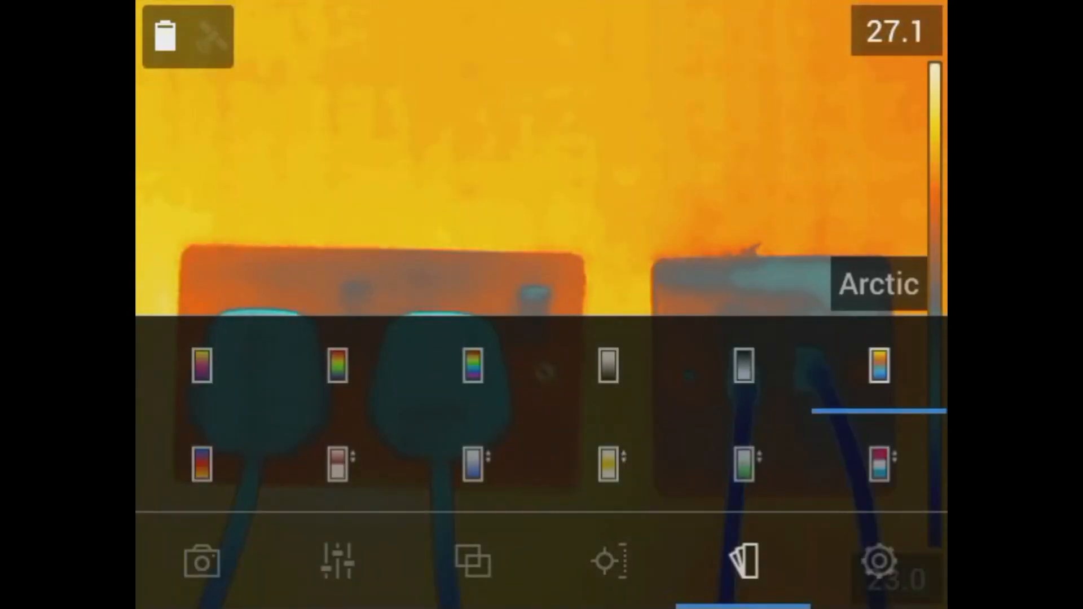
left_click(742, 561)
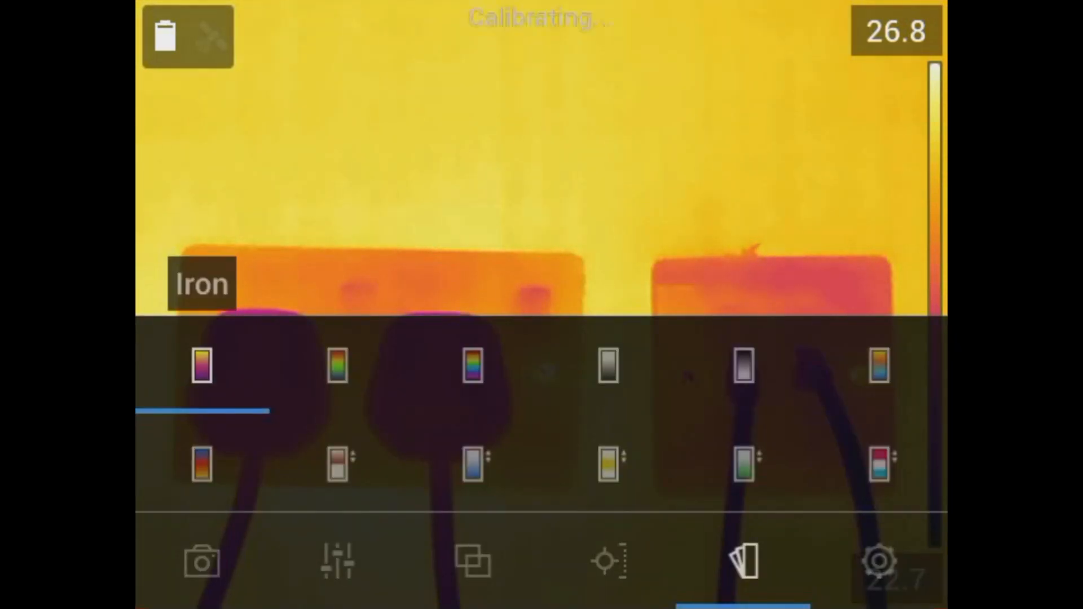
left_click(337, 365)
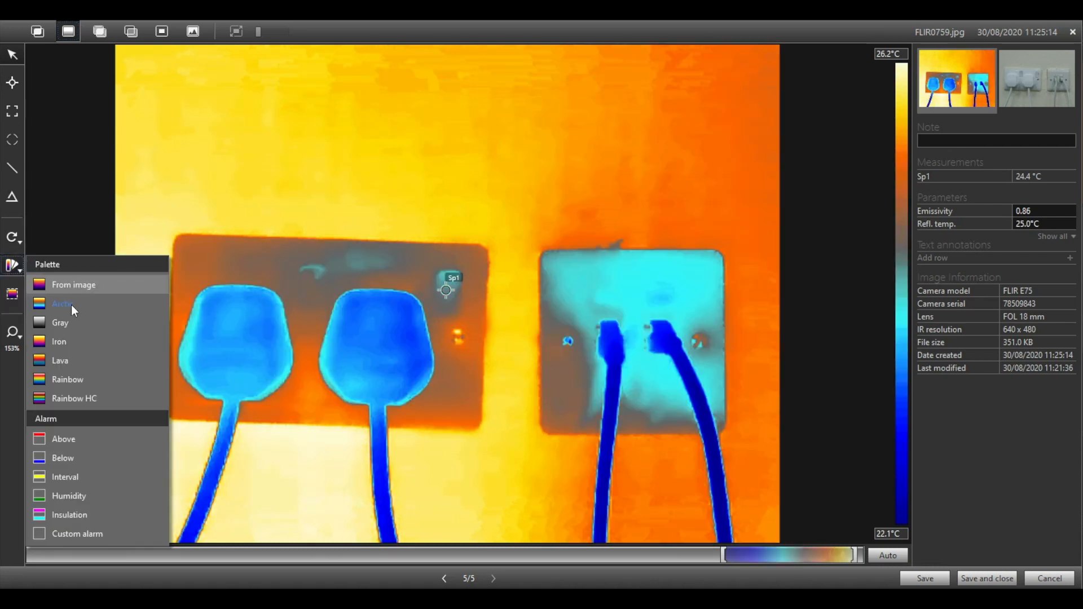
Step: Preview the Arctic palette on the saved socket image, then give it the Iron palette
left_click(59, 341)
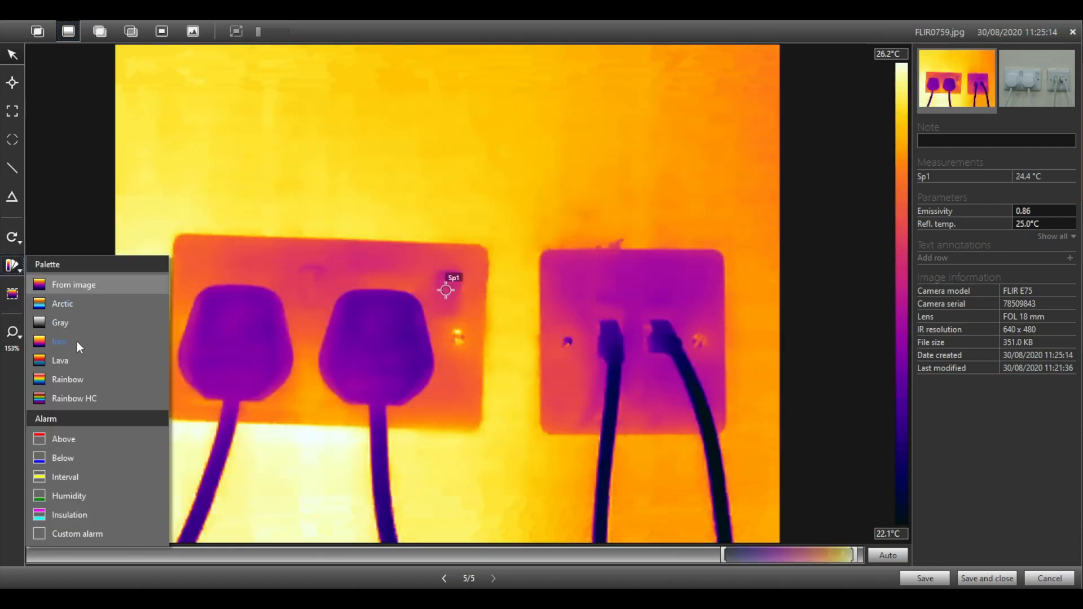
left_click(75, 399)
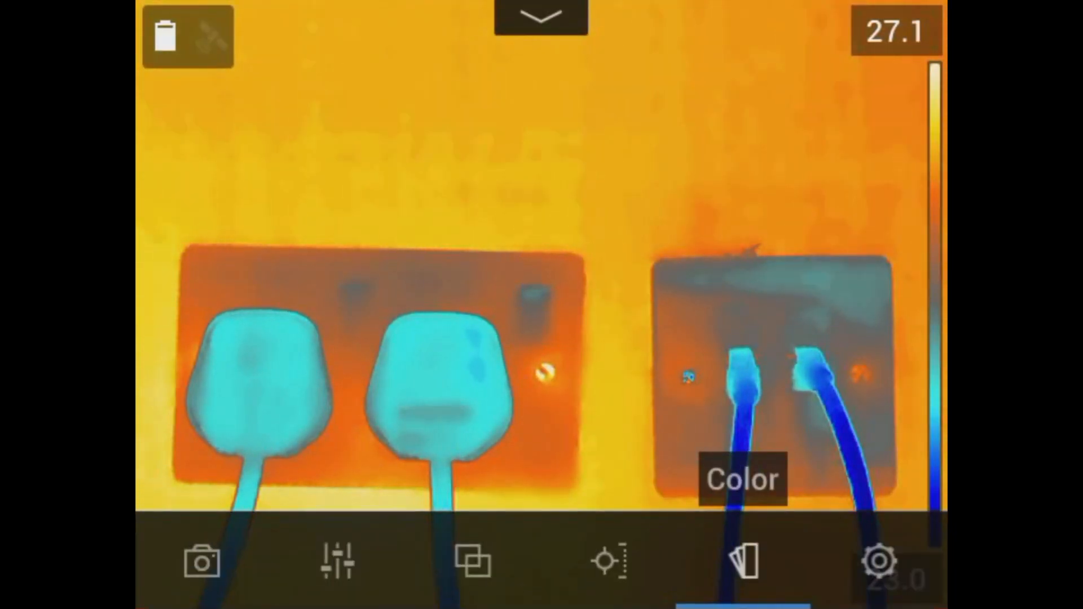
Step: Add a centre spot, then a hot spot box over the sockets reading a 26.5 °C maximum
left_click(607, 561)
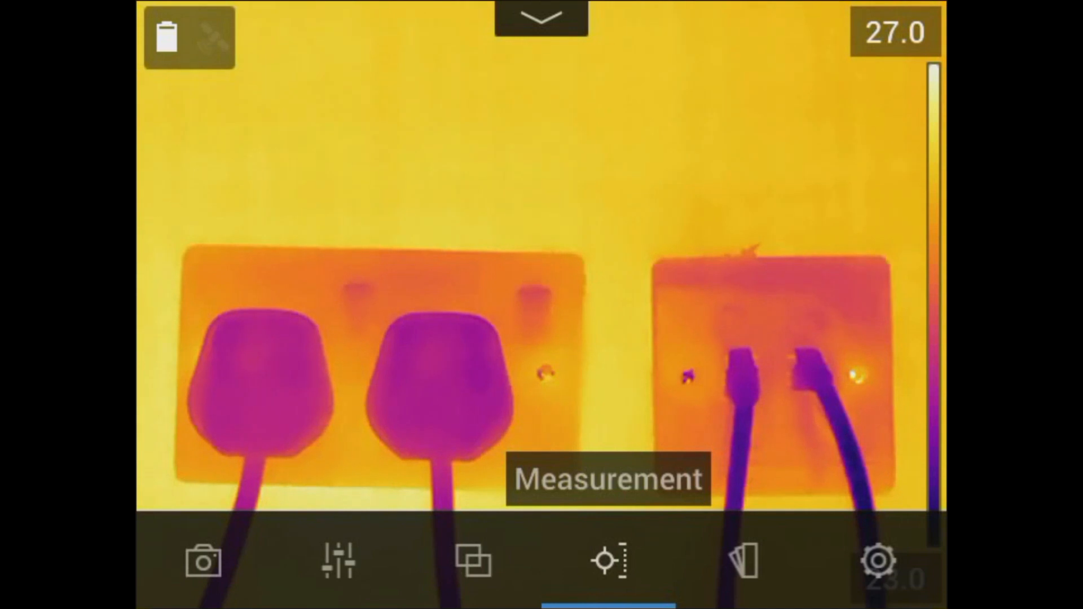
left_click(607, 561)
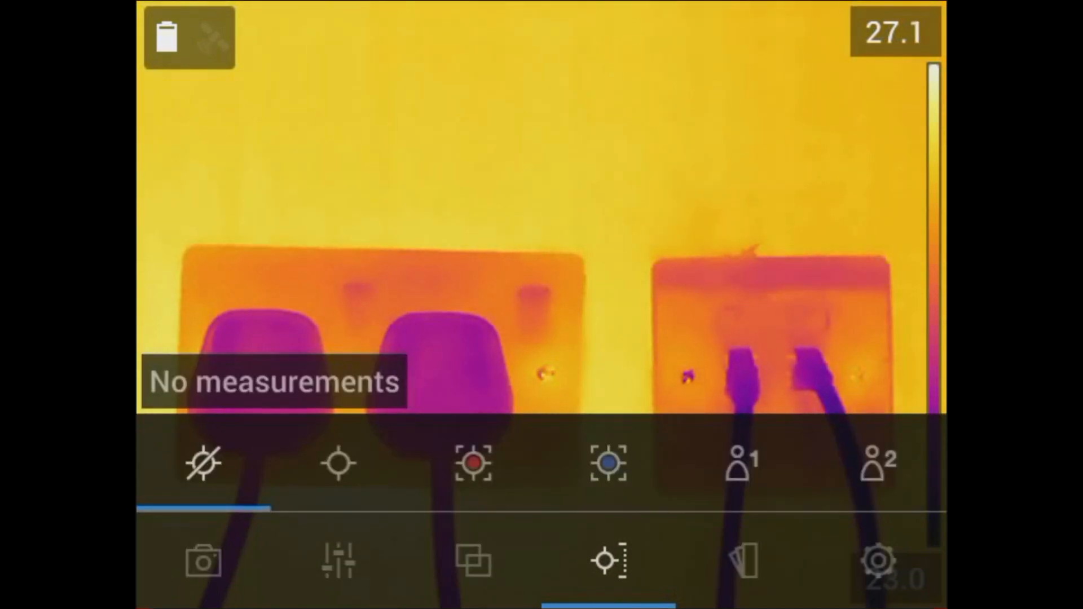
left_click(337, 463)
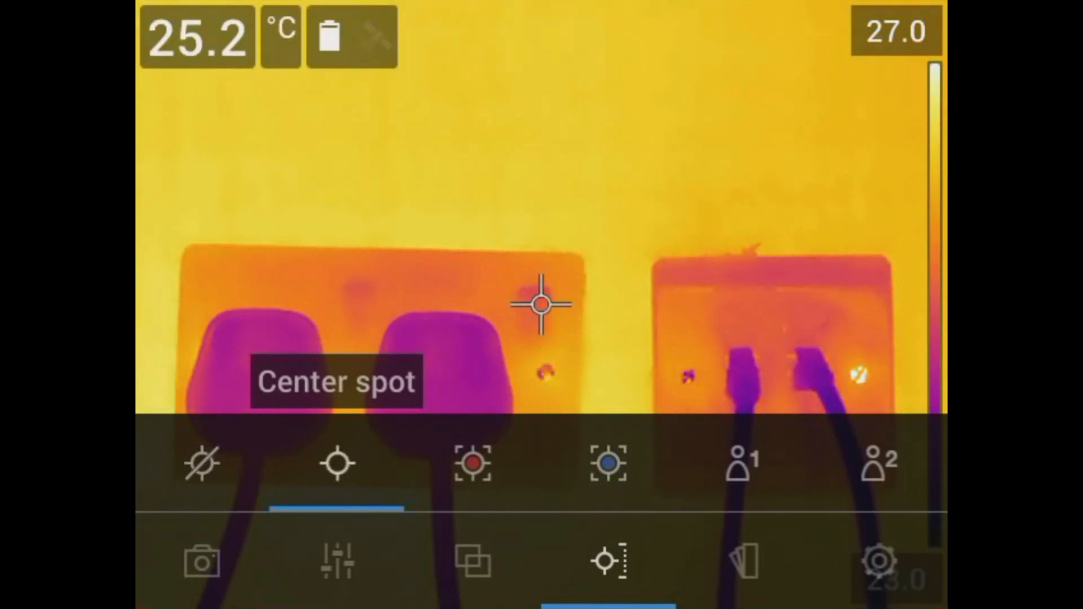
left_click(473, 464)
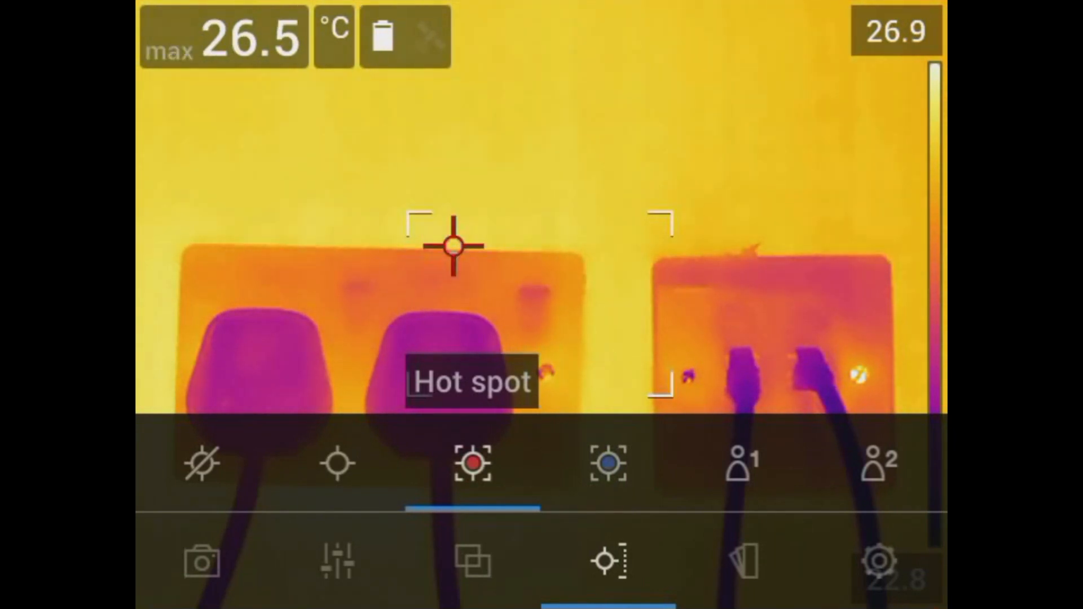
left_click(607, 463)
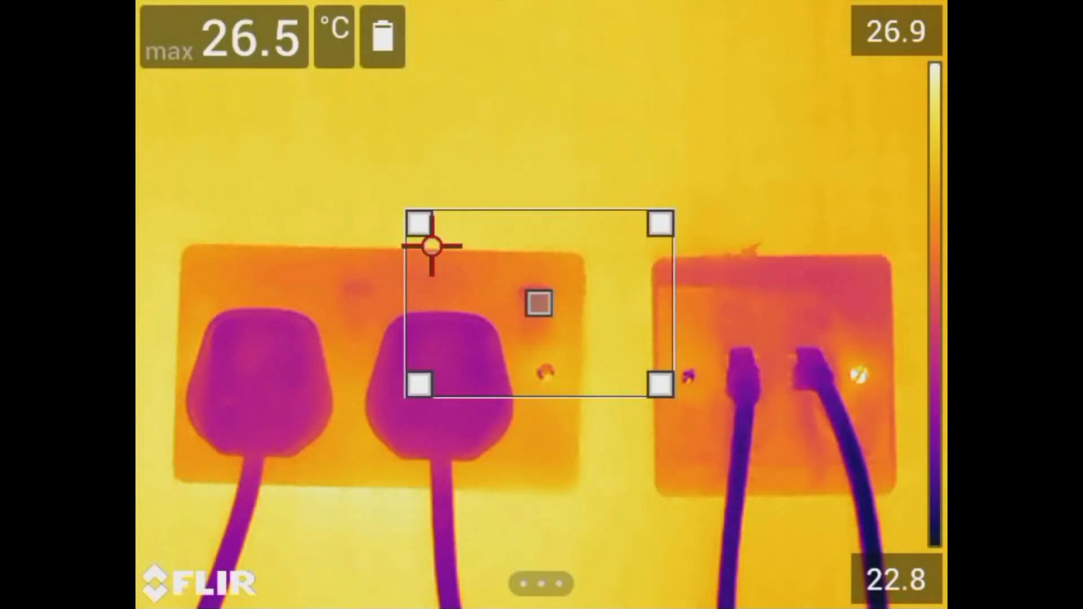
Step: Give user preset 1 a spot and a box measurement, then bring up the measurement parameters
left_click_drag(421, 384, 421, 505)
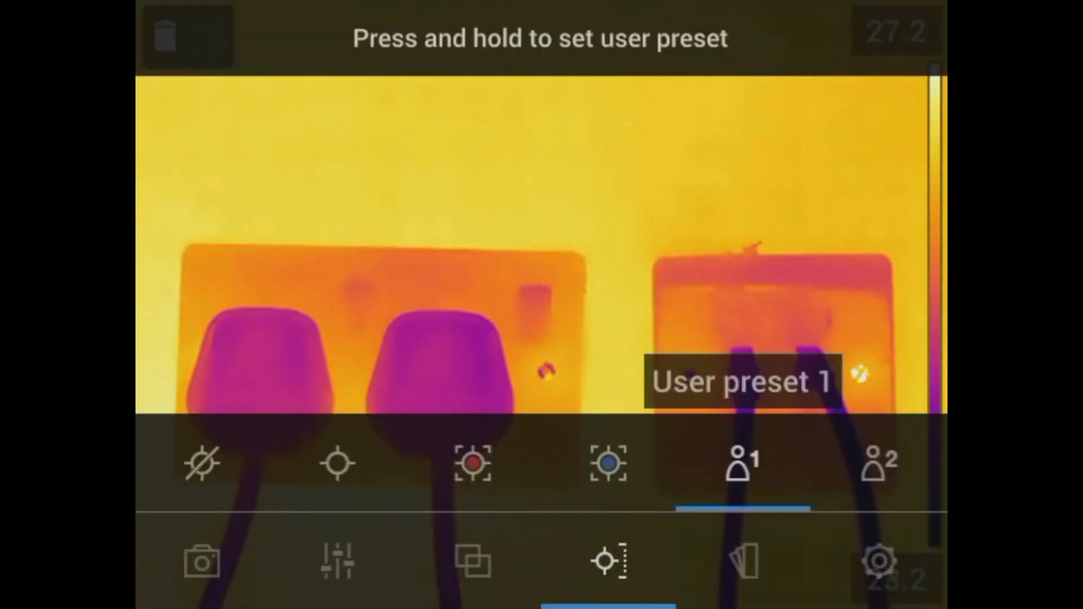
left_click(879, 464)
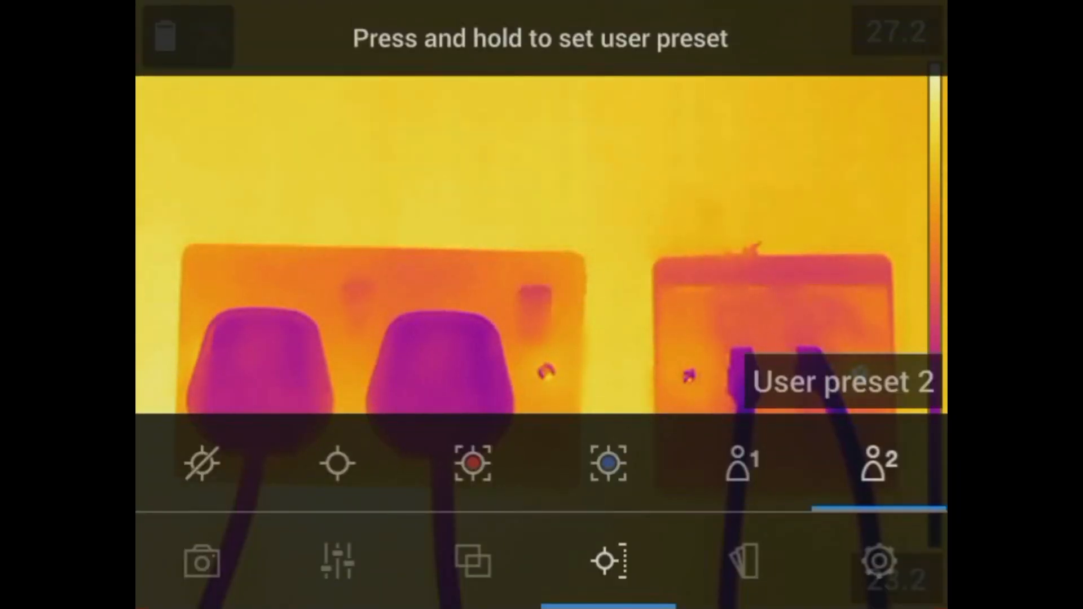
left_click(742, 462)
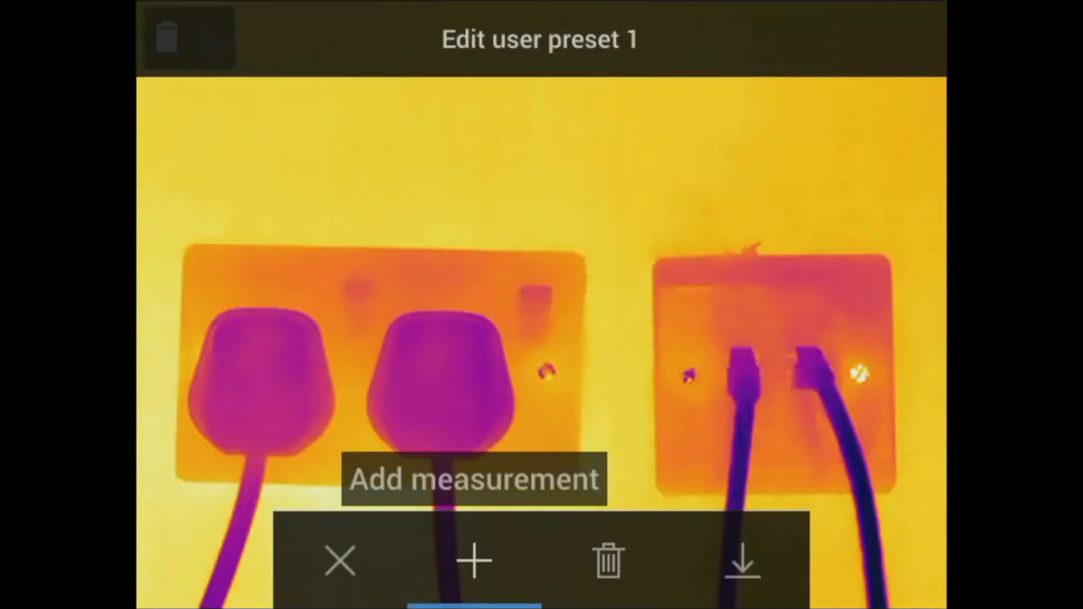
left_click(474, 561)
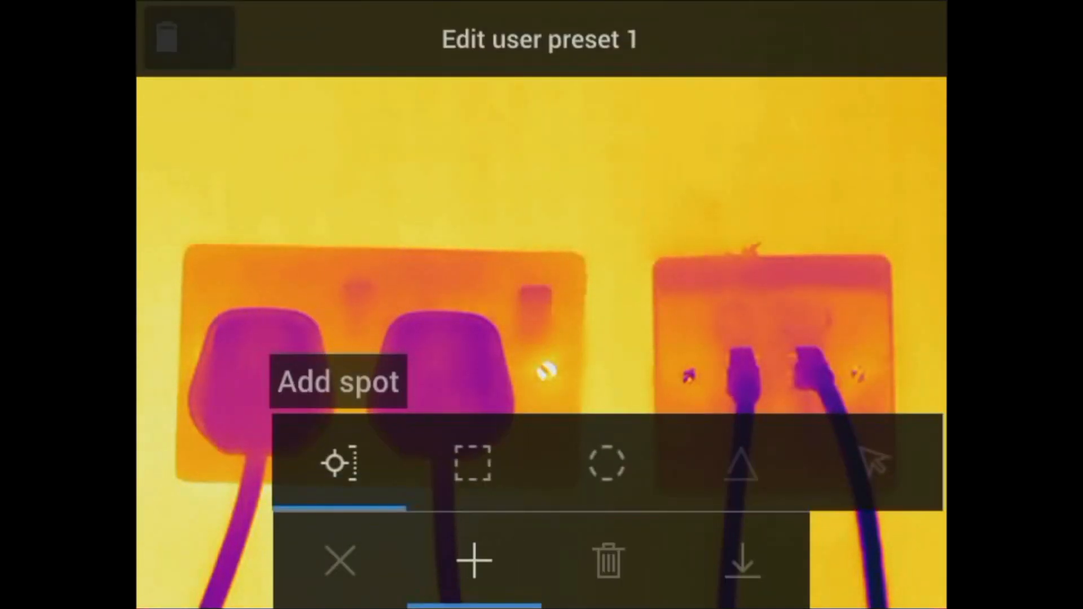
left_click(473, 463)
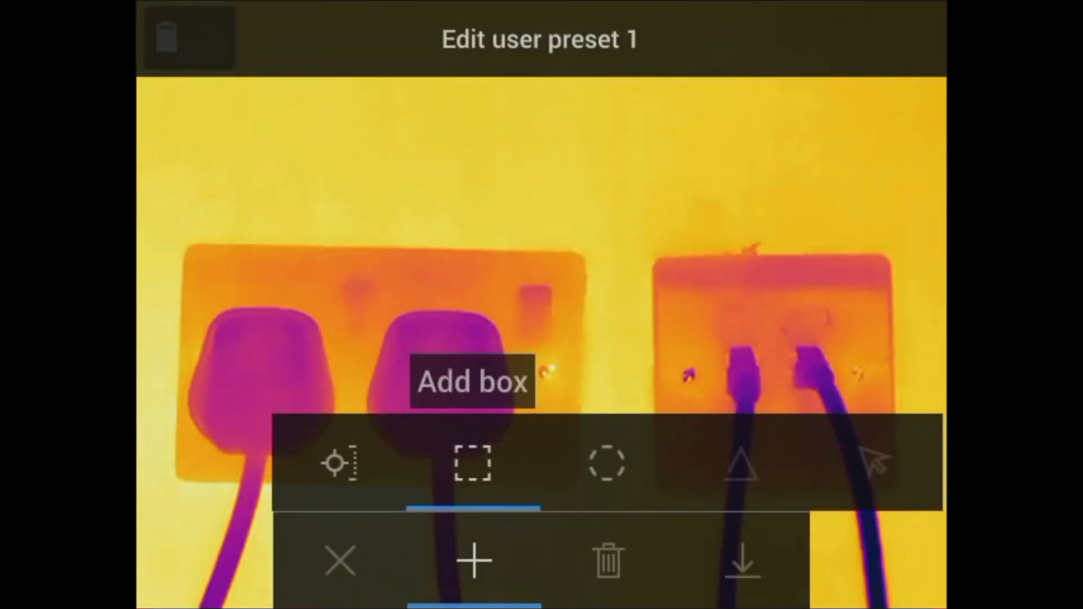
left_click(607, 464)
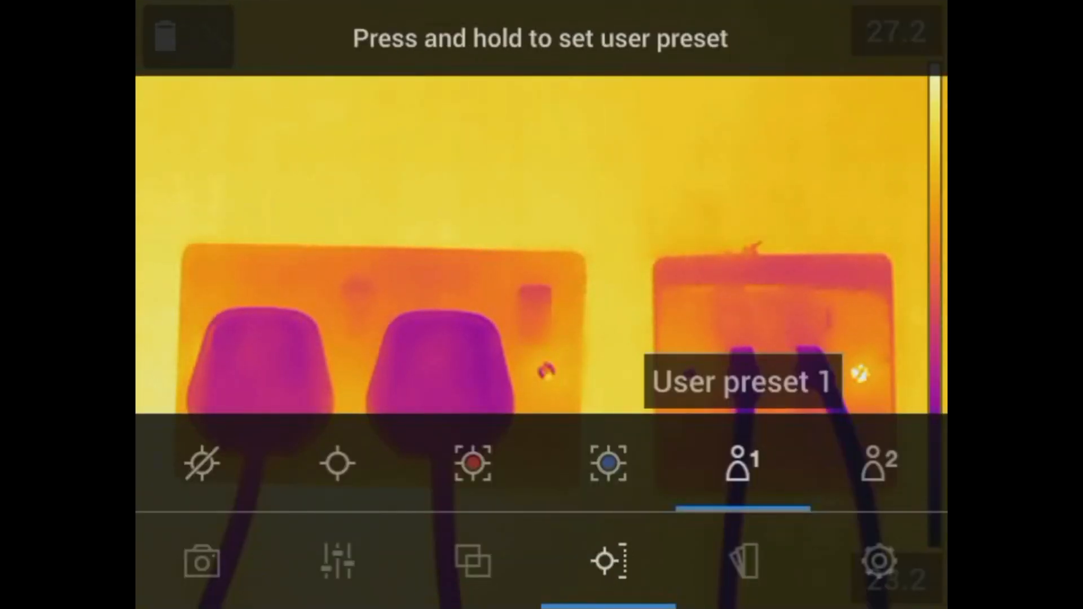
left_click(879, 463)
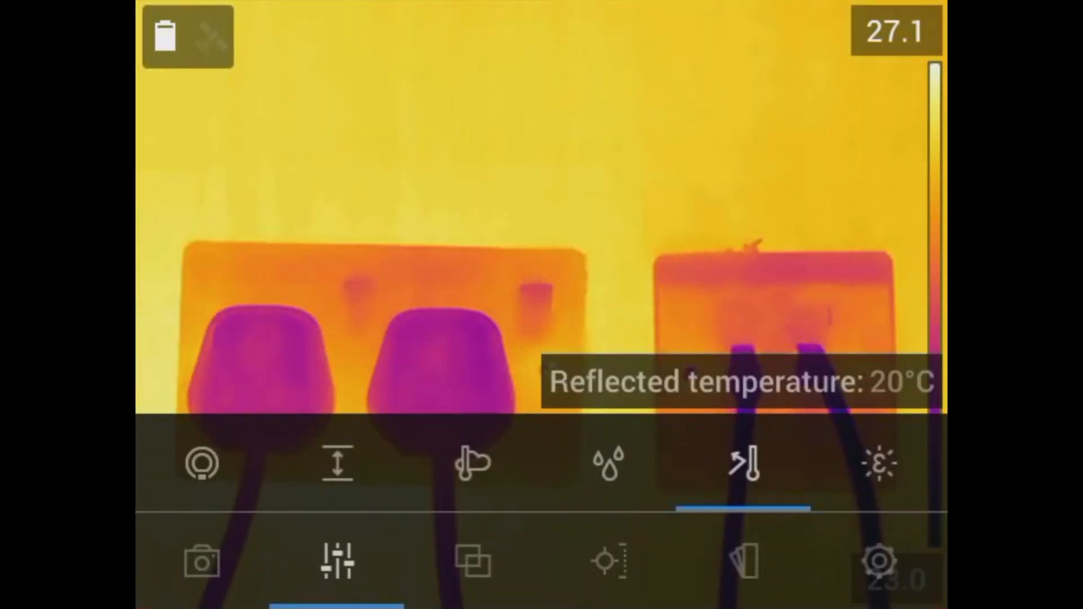
Step: Review humidity, atmospheric temperature, distance, IR window and emissivity parameters, then show image FLIR0746 in the archive
left_click(607, 463)
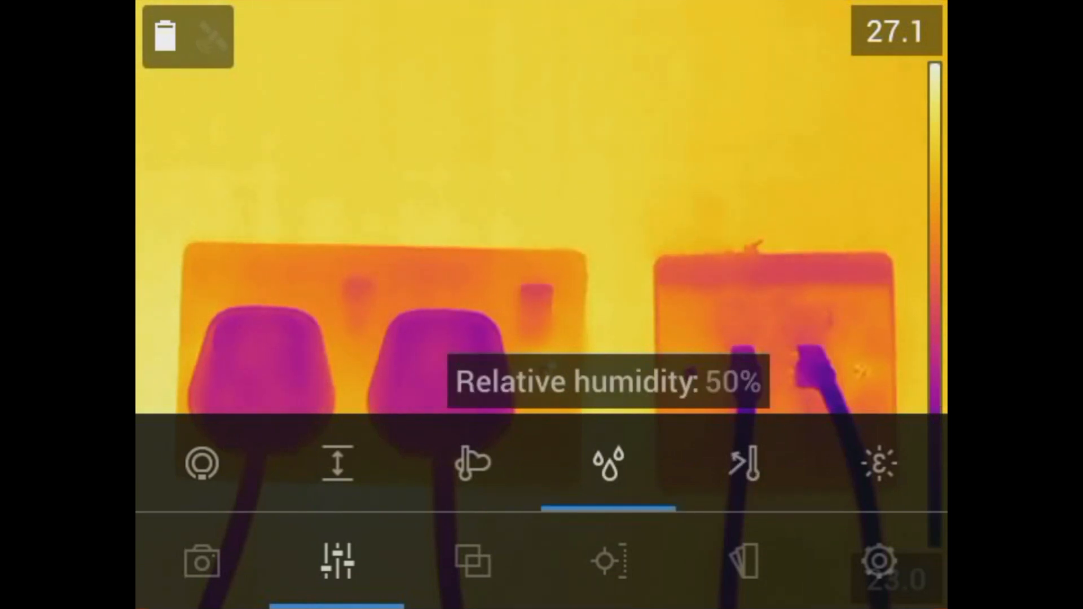
left_click(473, 463)
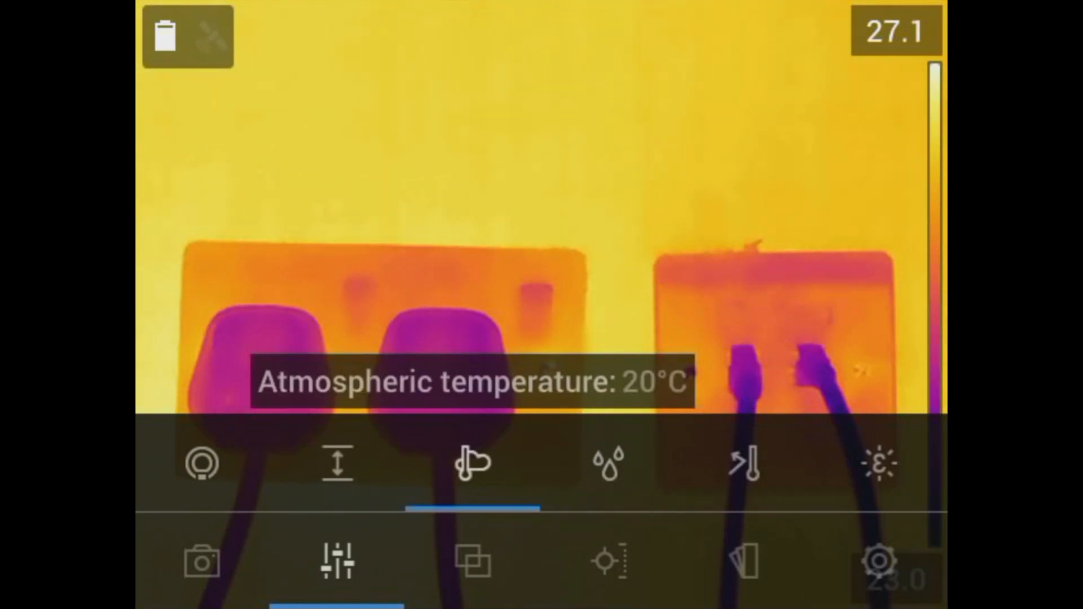
left_click(337, 463)
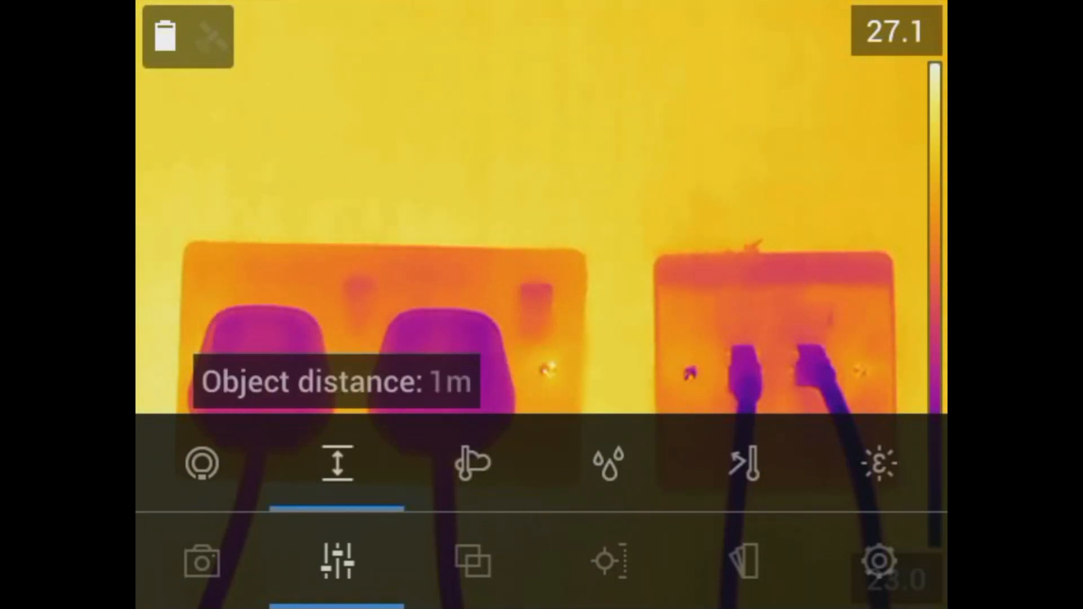
left_click(200, 463)
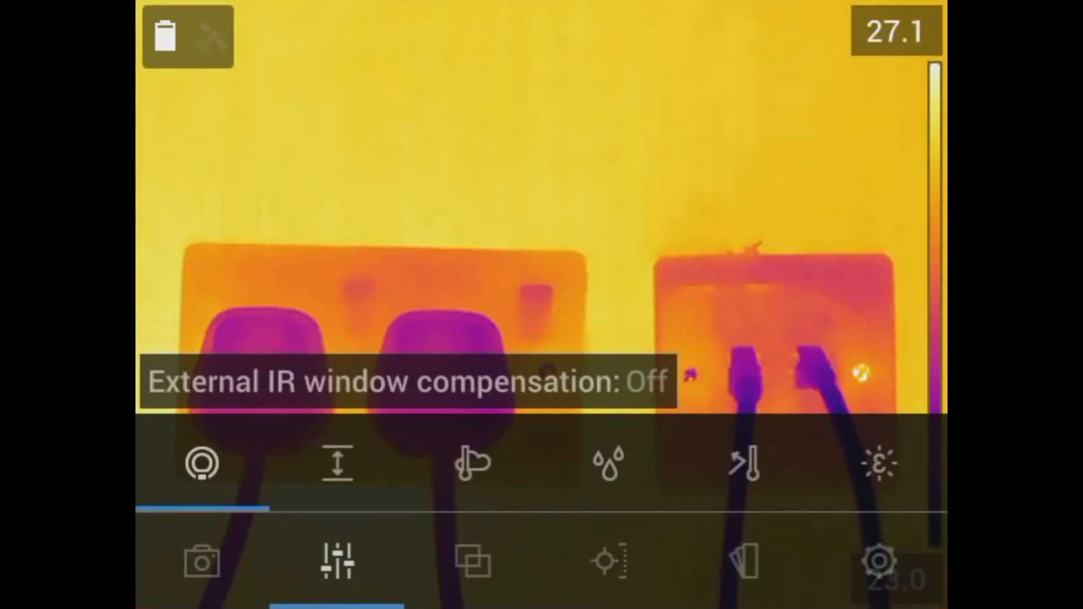
left_click(879, 462)
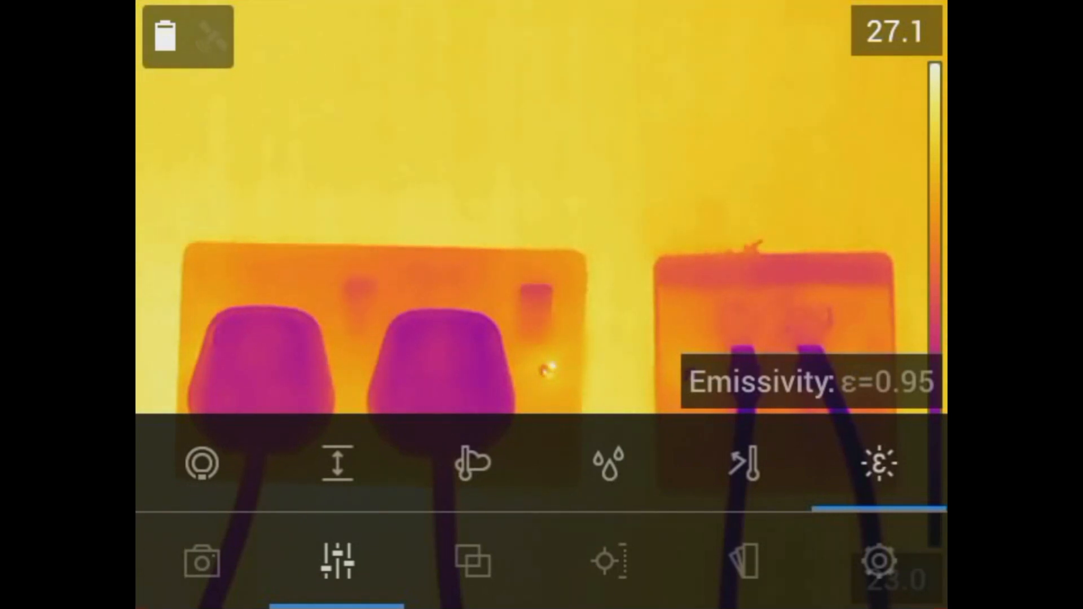
left_click(744, 463)
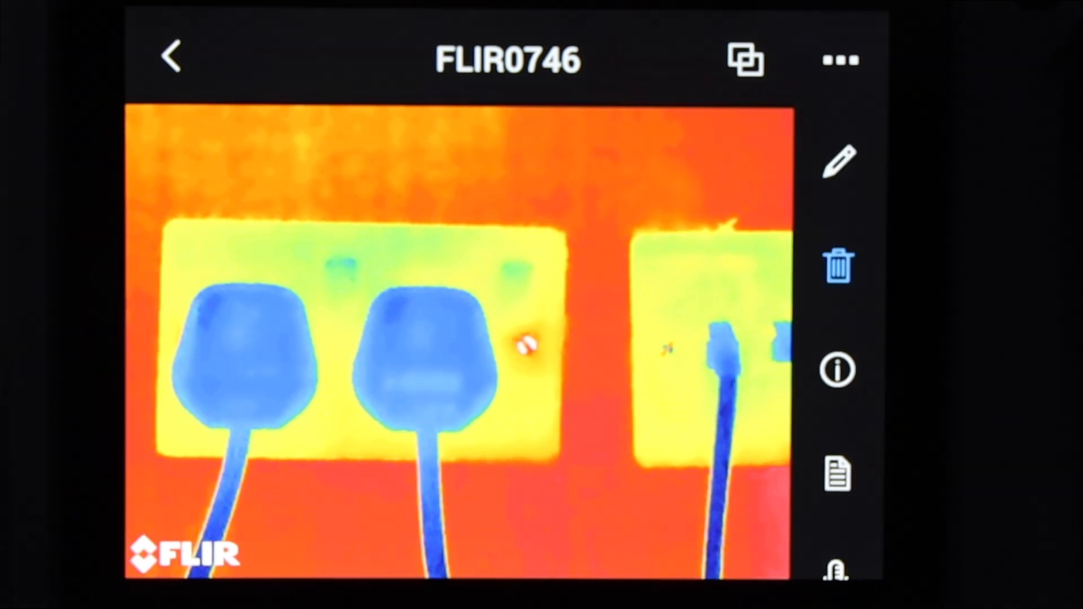
Step: Bring up the Delete FLIR0746? prompt and answer it, keeping the image for editing
left_click(836, 264)
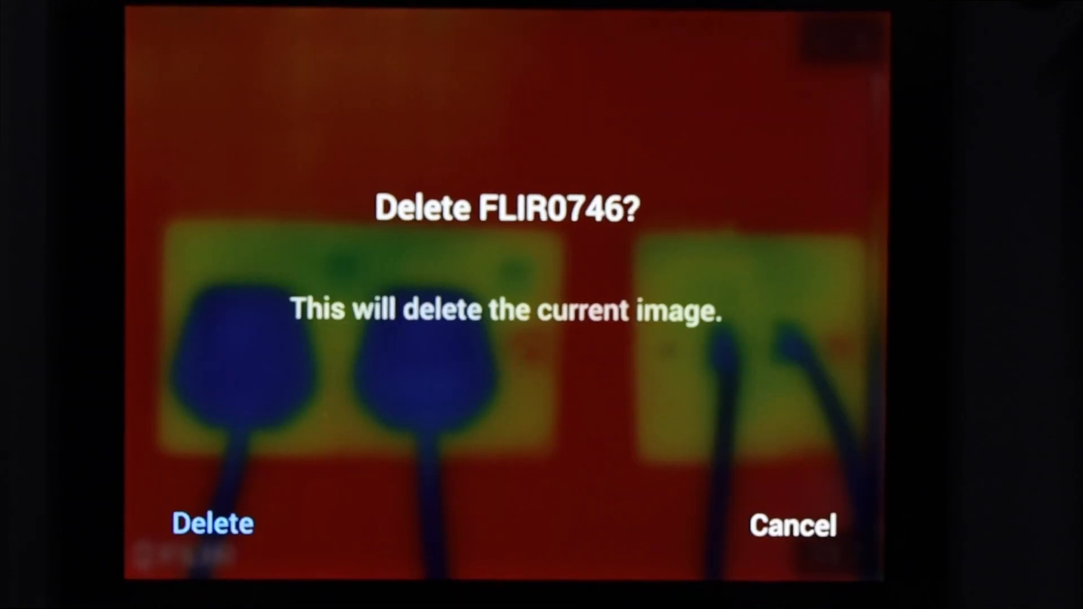
left_click(792, 523)
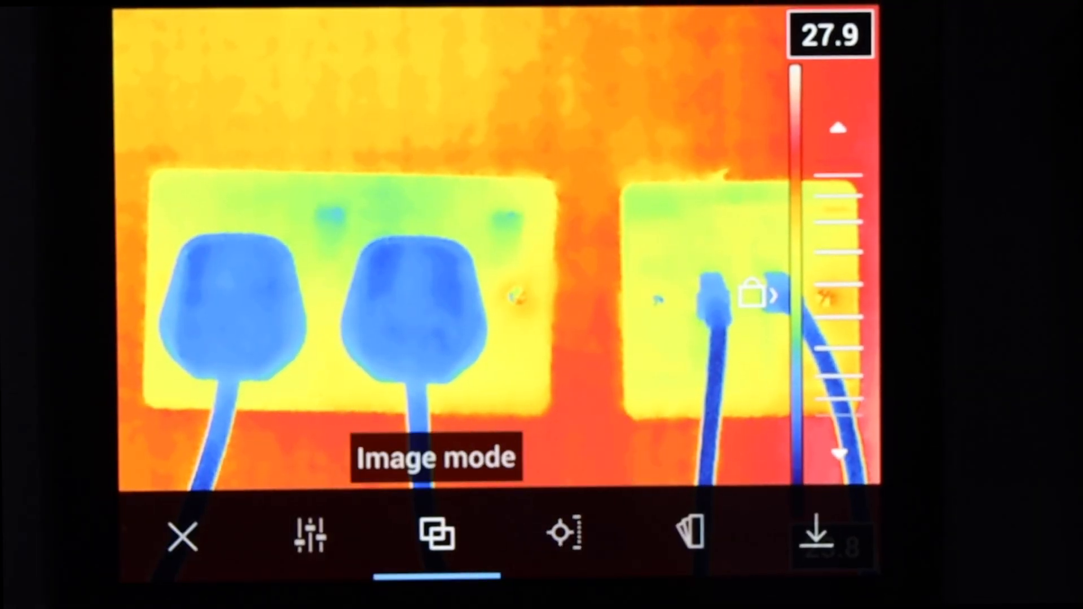
Step: Exit image editing back to the archive view showing saved image FLIR0745
left_click(182, 537)
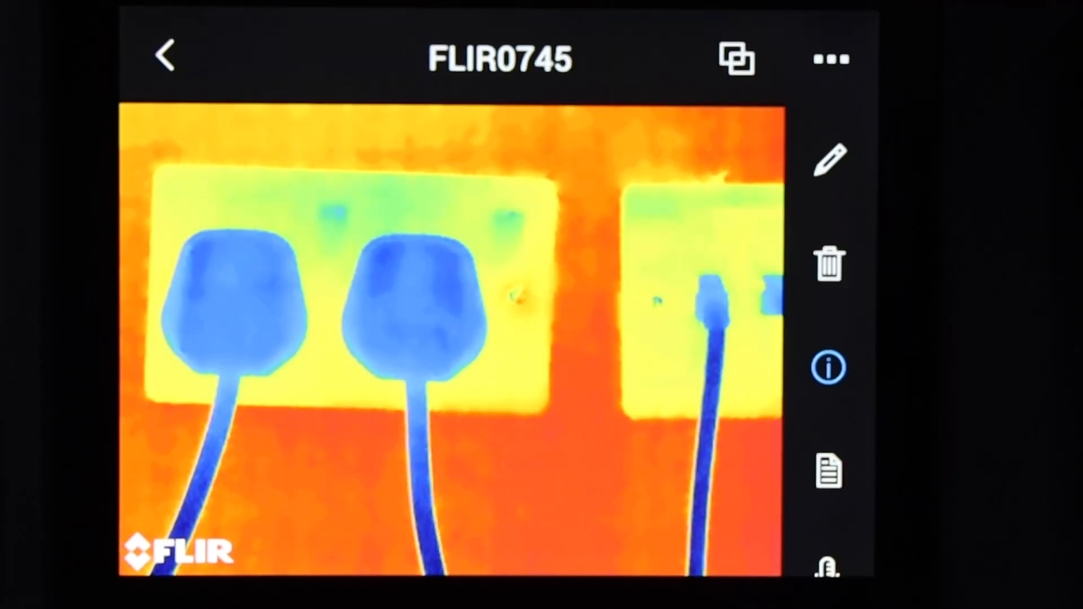
Step: Exit the saved-image archive to return toward the Settings list (range -20 to 120)
left_click(829, 368)
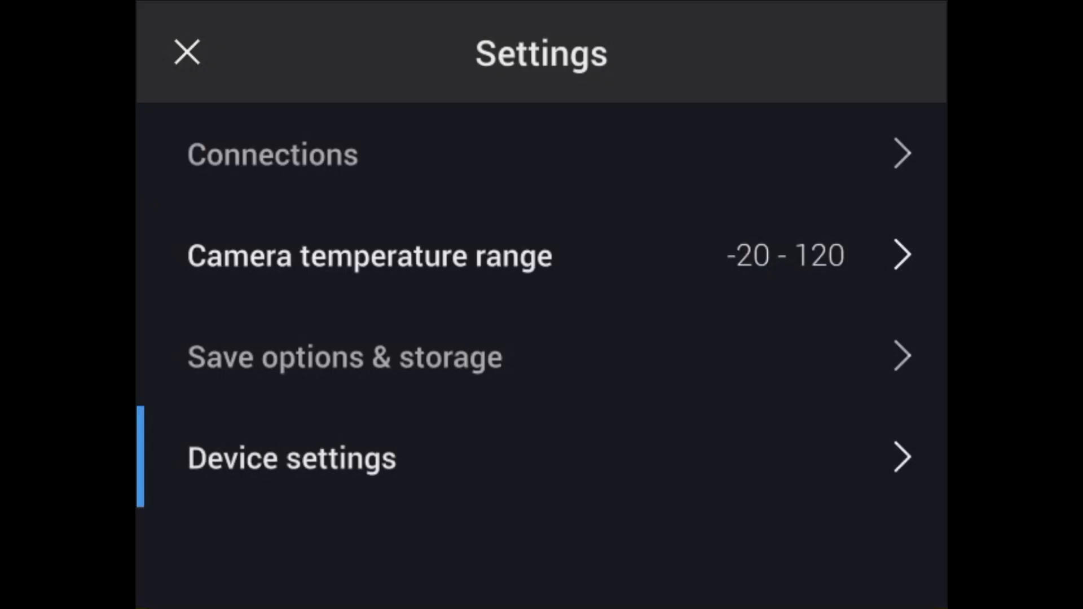
Step: Show Camera information under Device settings, reviewing battery 85% and calibration 28/03/2020
left_click(291, 457)
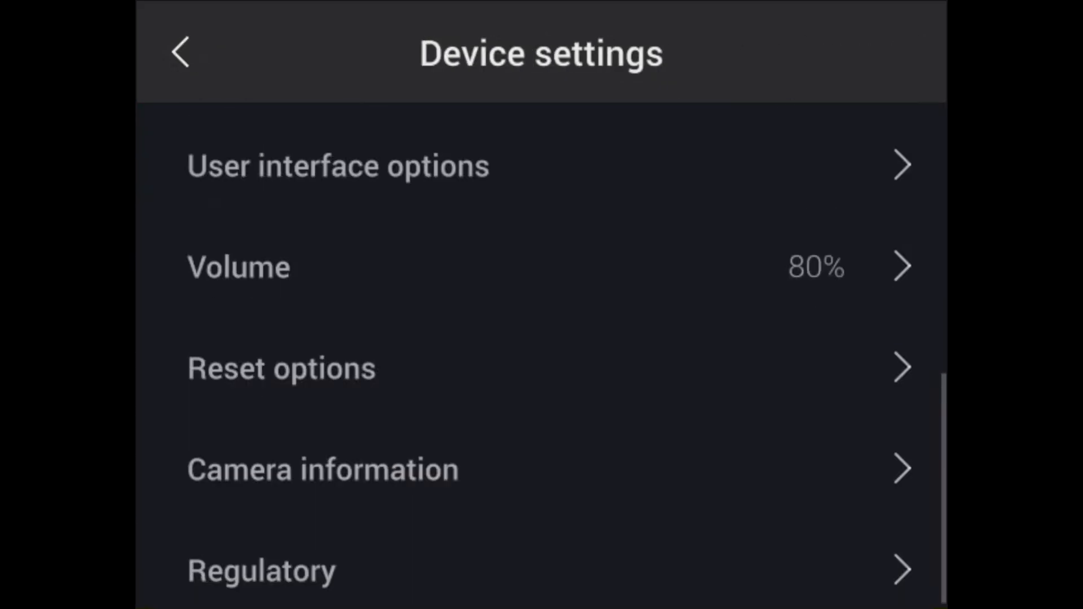
left_click(322, 469)
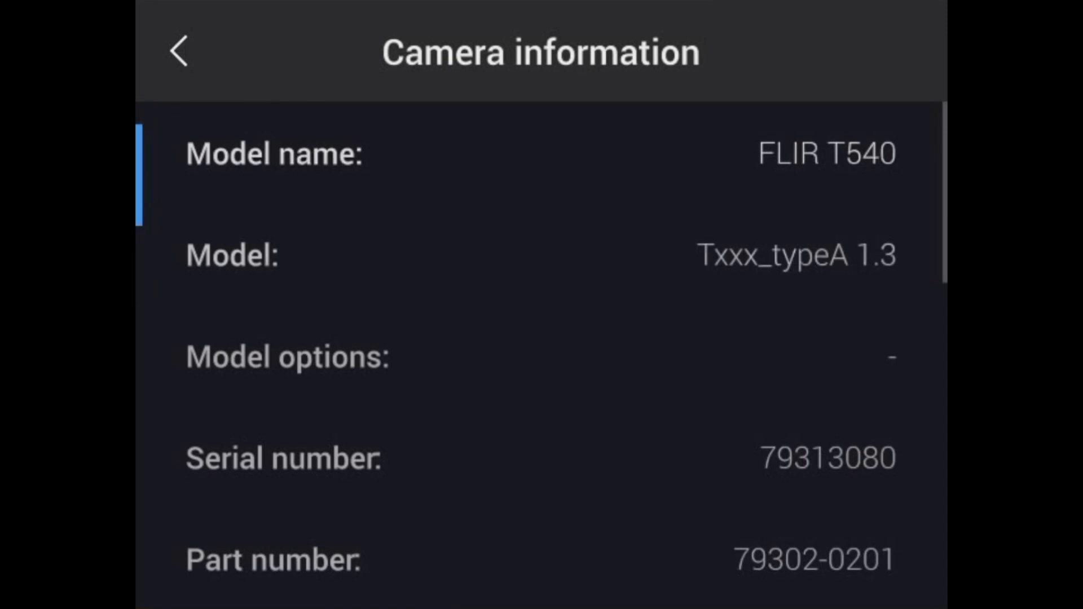
scroll("down", 3)
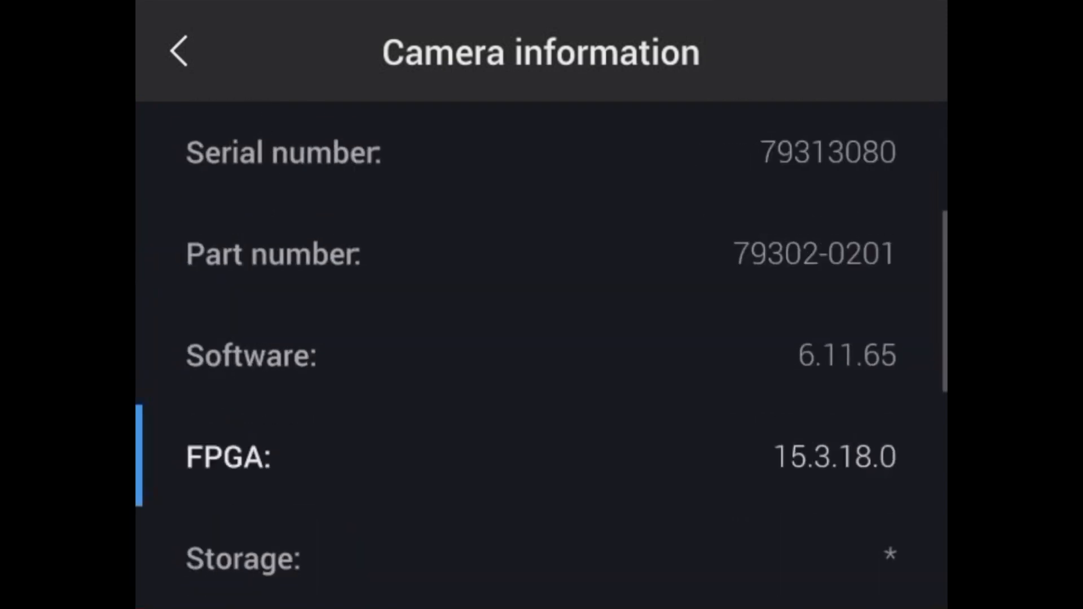
scroll("down", 3)
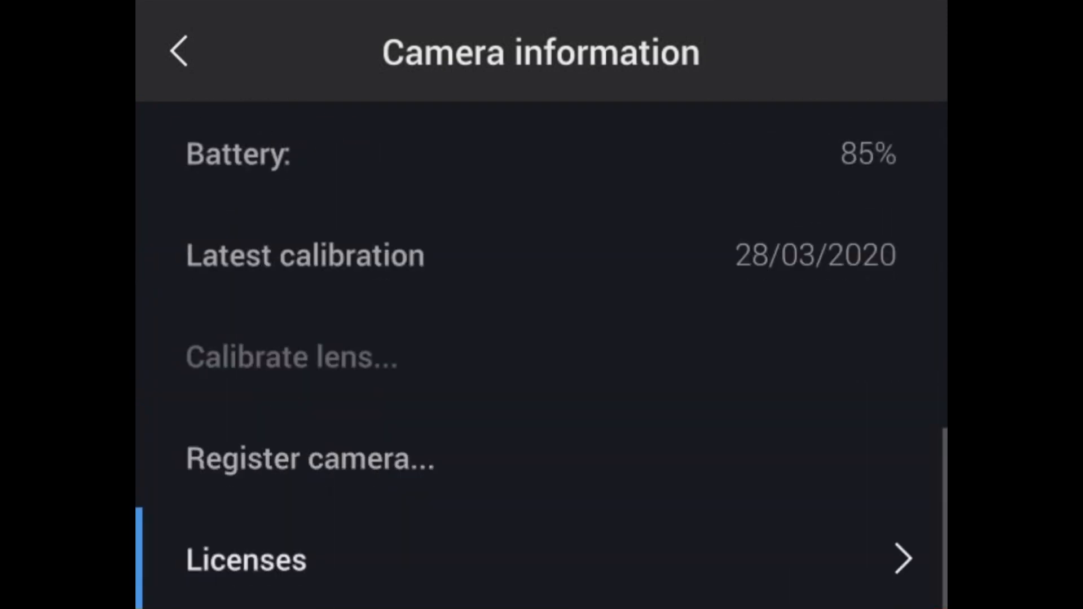